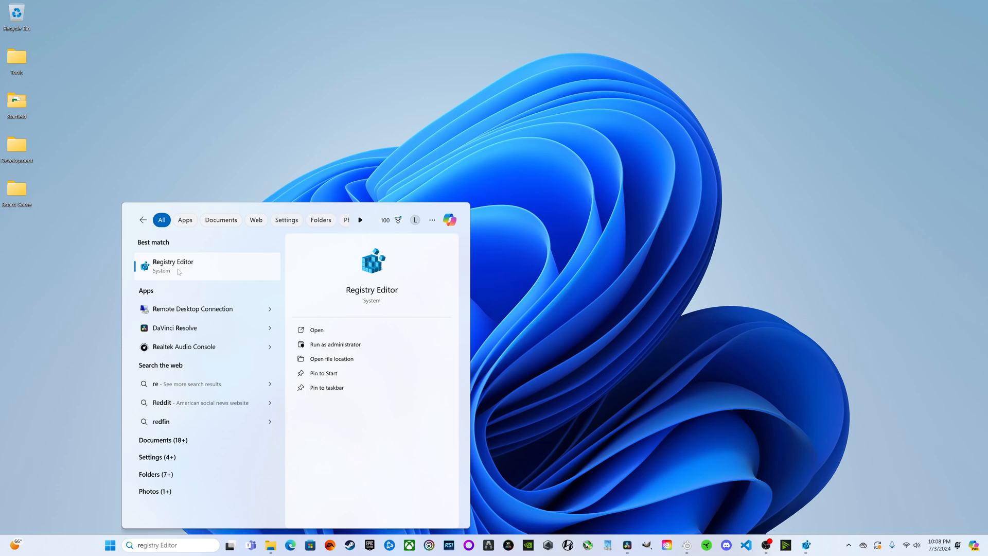
# Launch Registry Editor from the Start search results
pyautogui.click(206, 265)
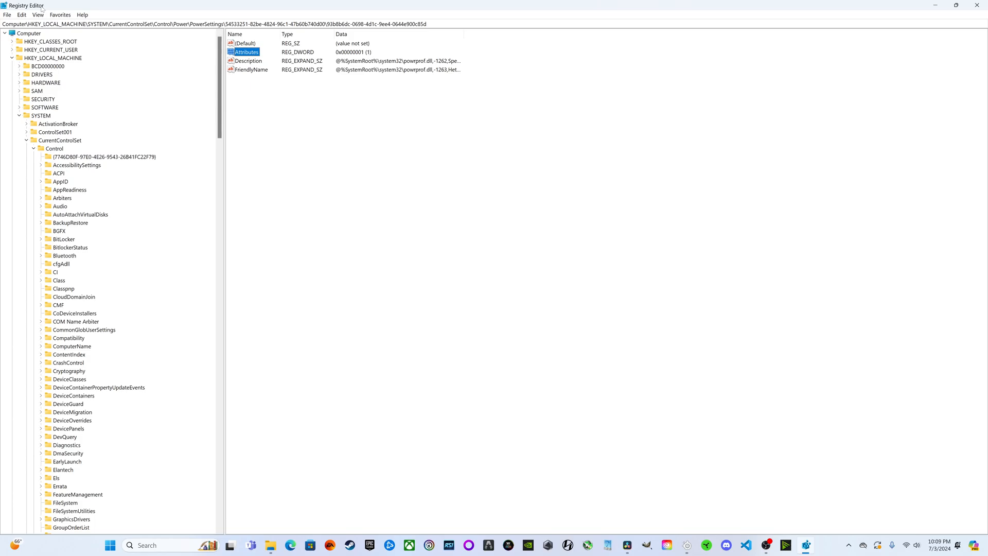
pyautogui.moveTo(213, 70)
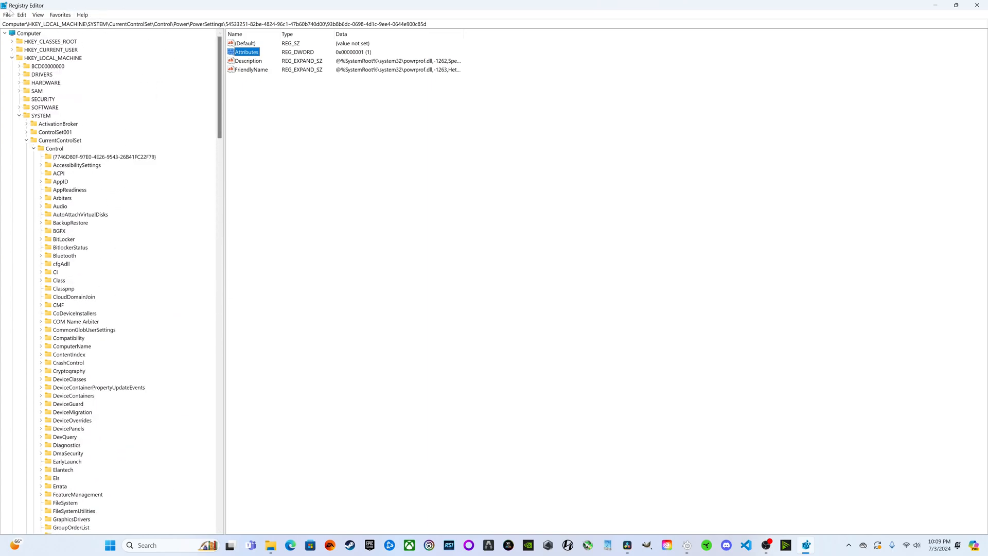
pyautogui.click(7, 14)
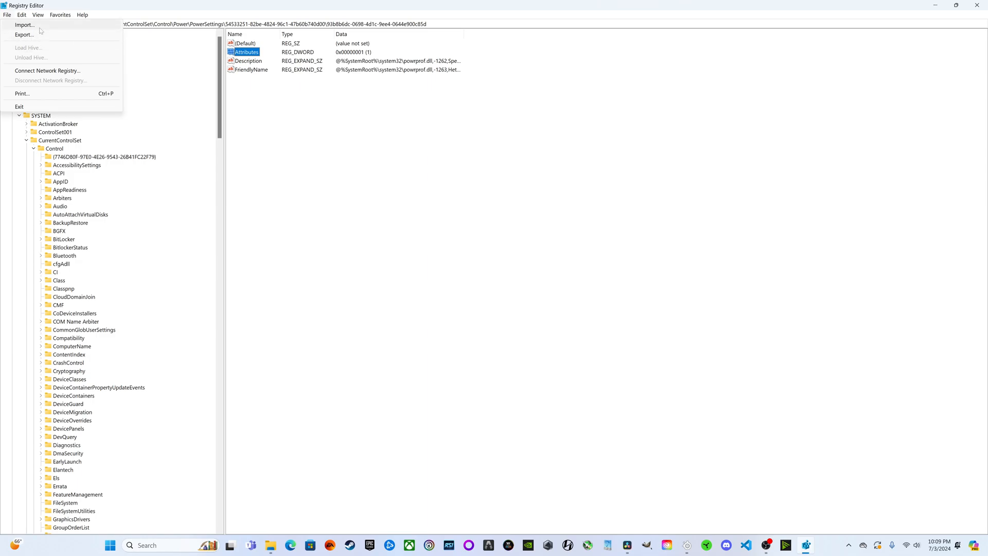
pyautogui.moveTo(23, 34)
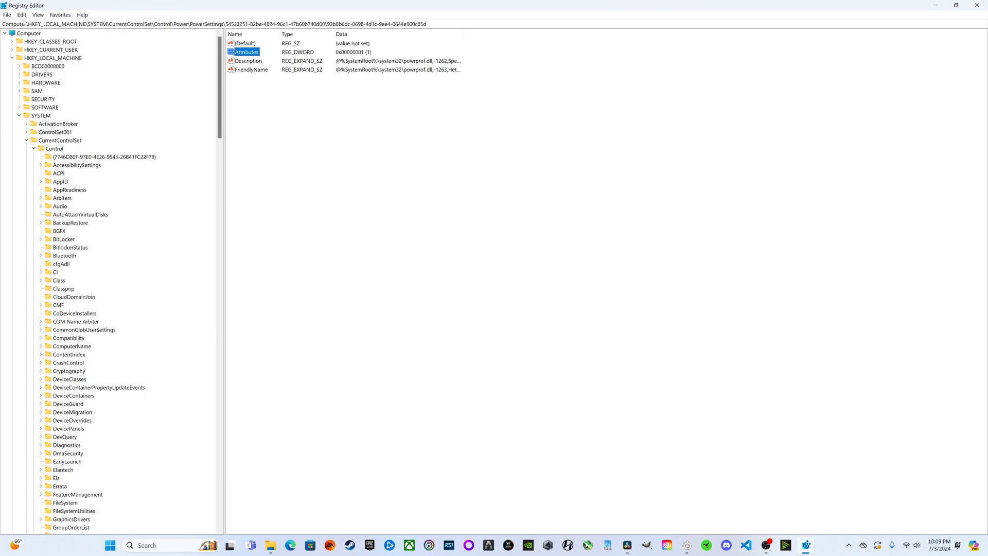
pyautogui.click(6, 14)
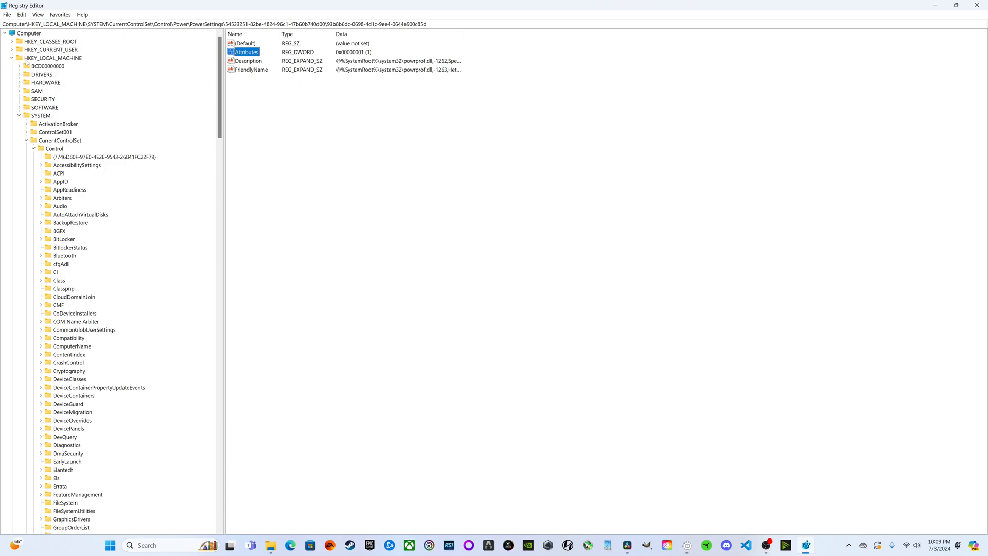
pyautogui.moveTo(61, 66)
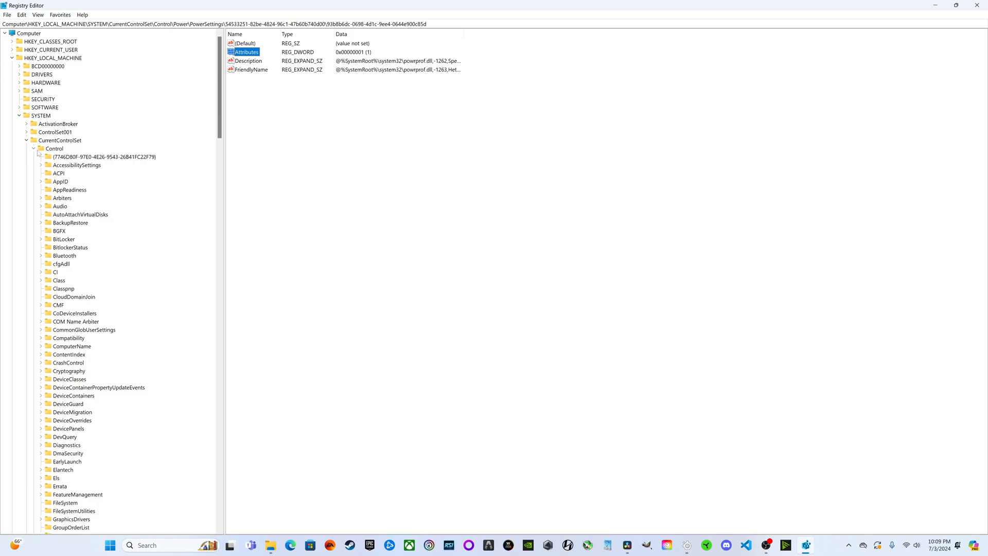
# Scroll the key tree down to the 93b8b6dc key under PowerSettings
pyautogui.scroll(-3)
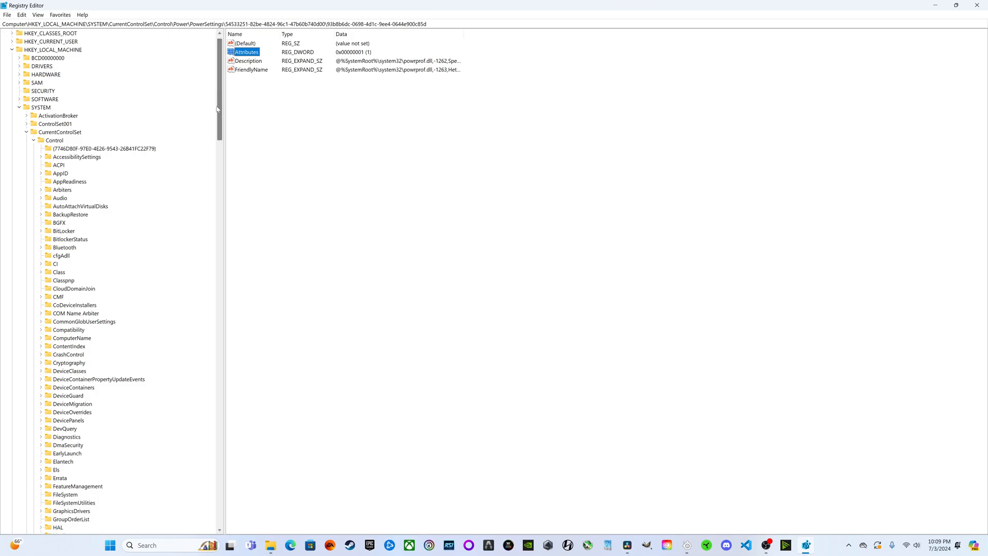
pyautogui.scroll(-3)
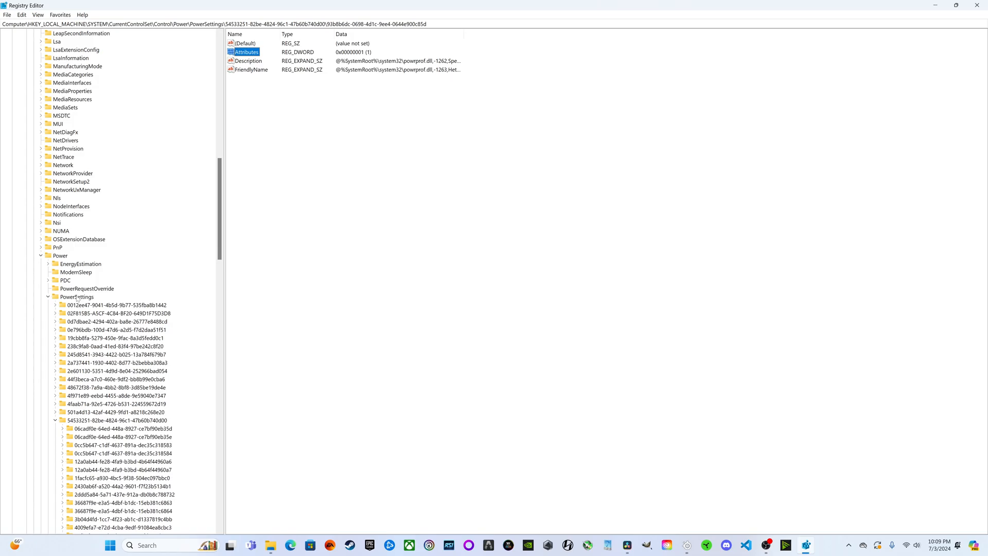
pyautogui.scroll(-3)
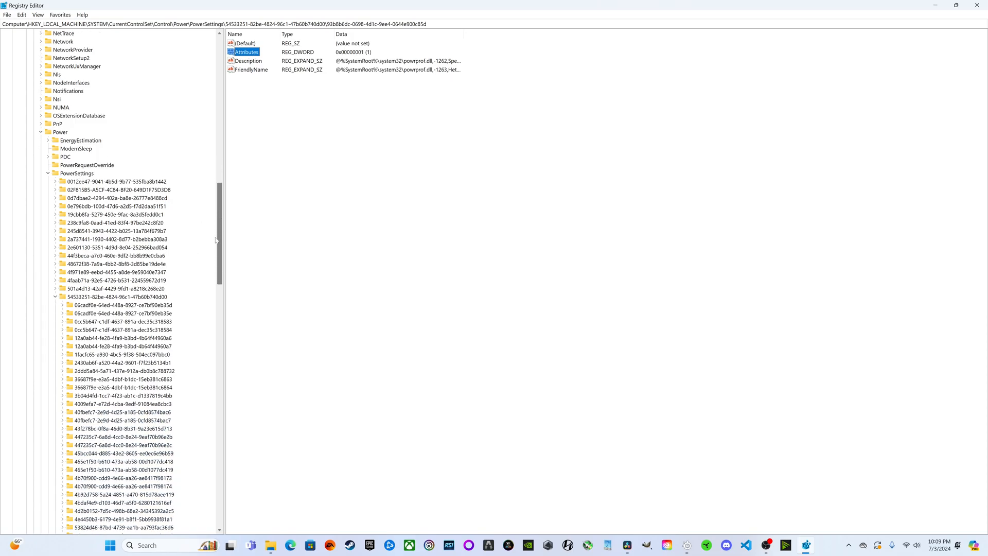
pyautogui.scroll(-3)
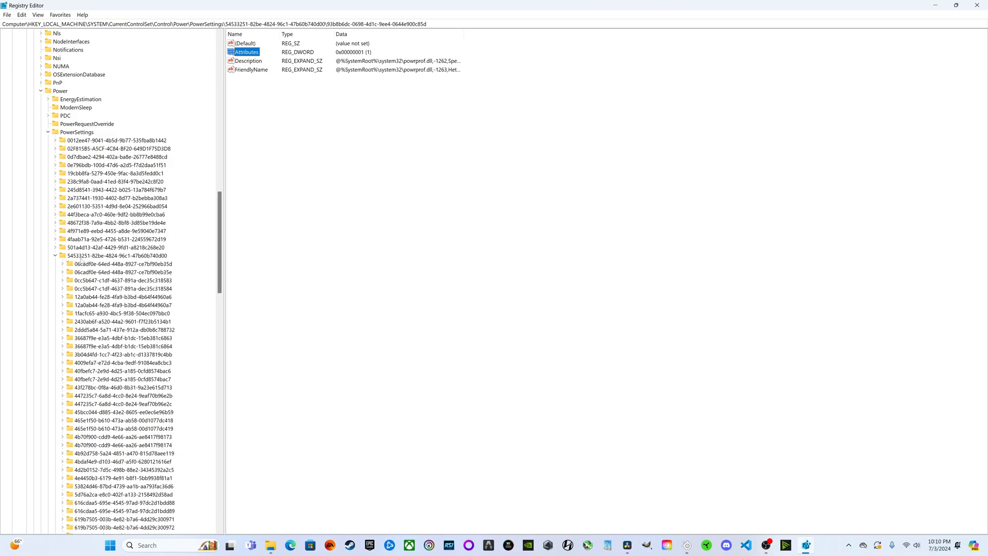
pyautogui.moveTo(98, 261)
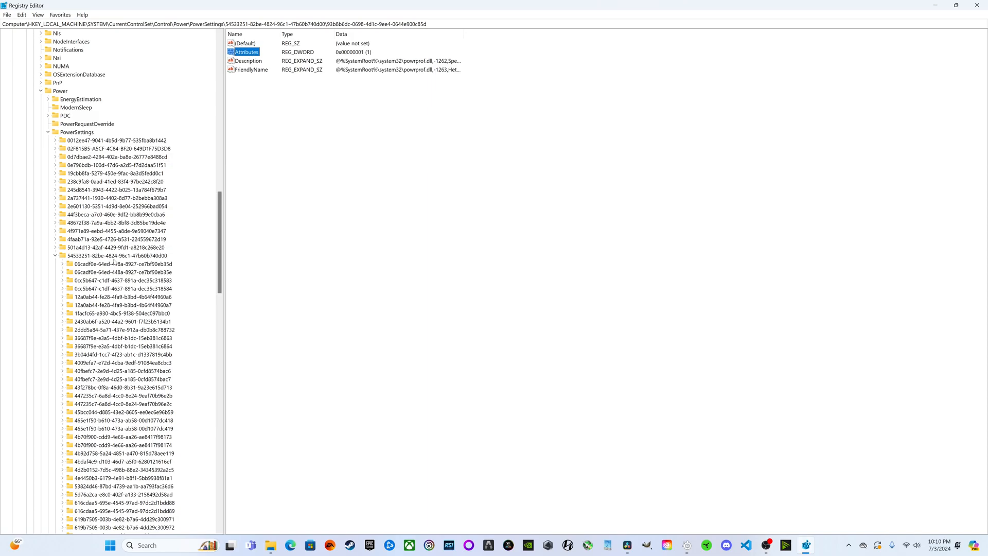
pyautogui.moveTo(113, 262)
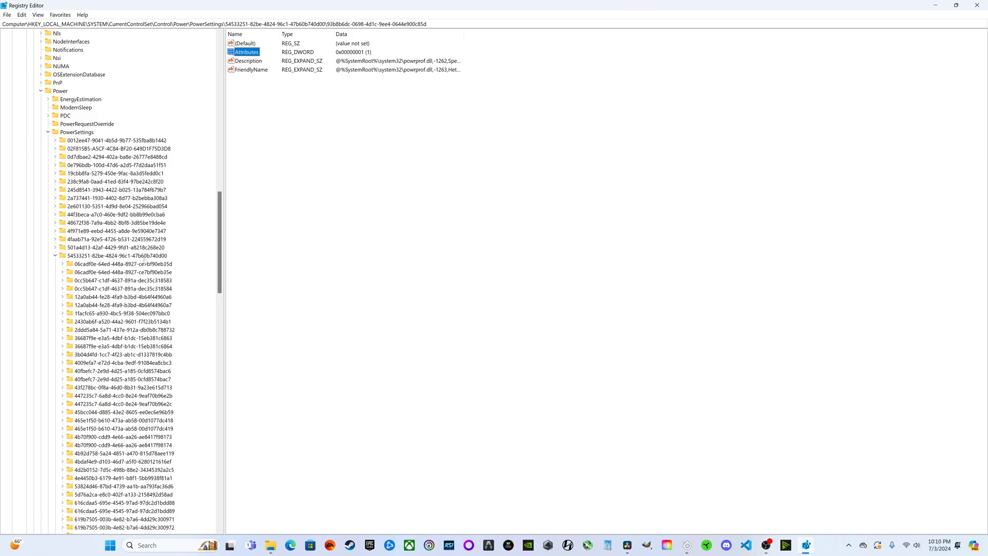
pyautogui.moveTo(159, 260)
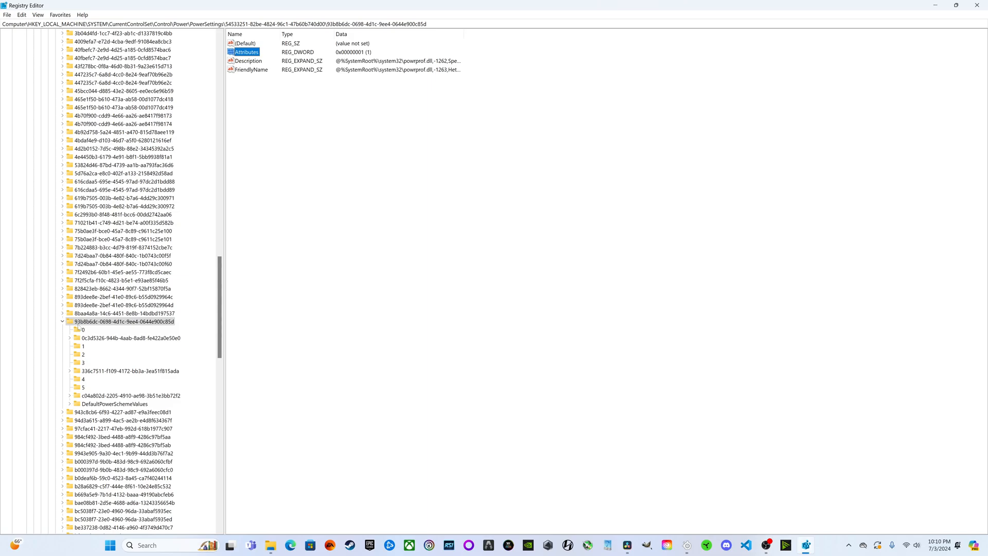
pyautogui.moveTo(88, 328)
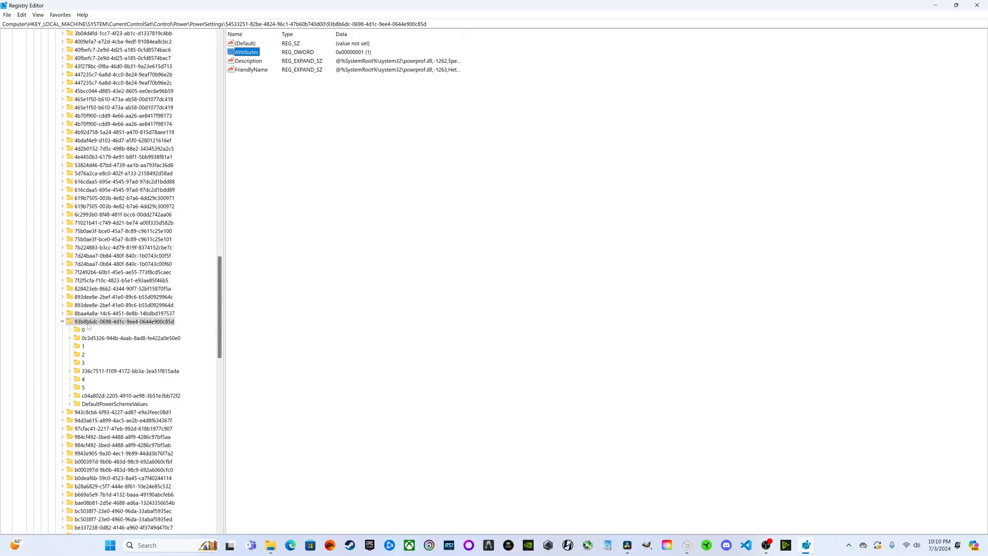
pyautogui.moveTo(104, 328)
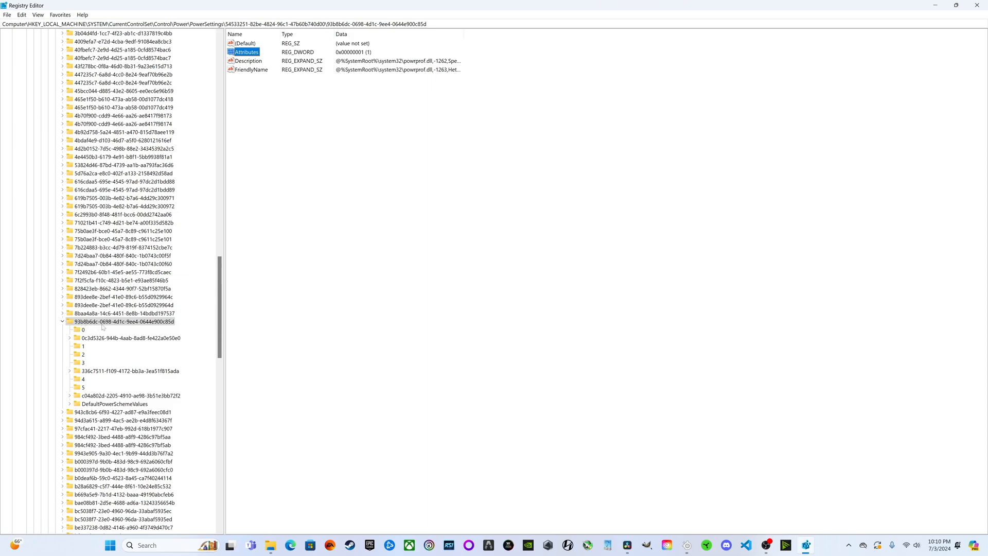
pyautogui.moveTo(115, 327)
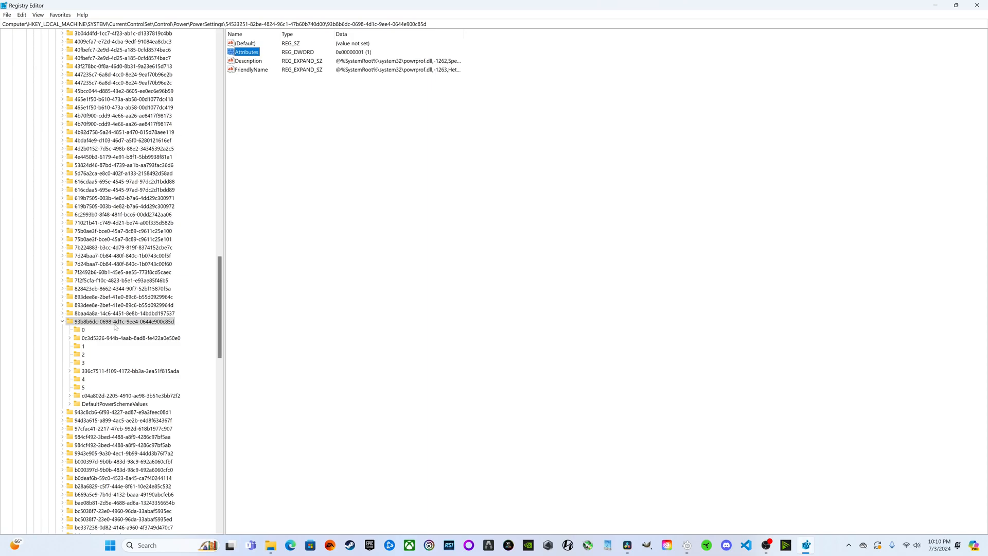
pyautogui.moveTo(130, 328)
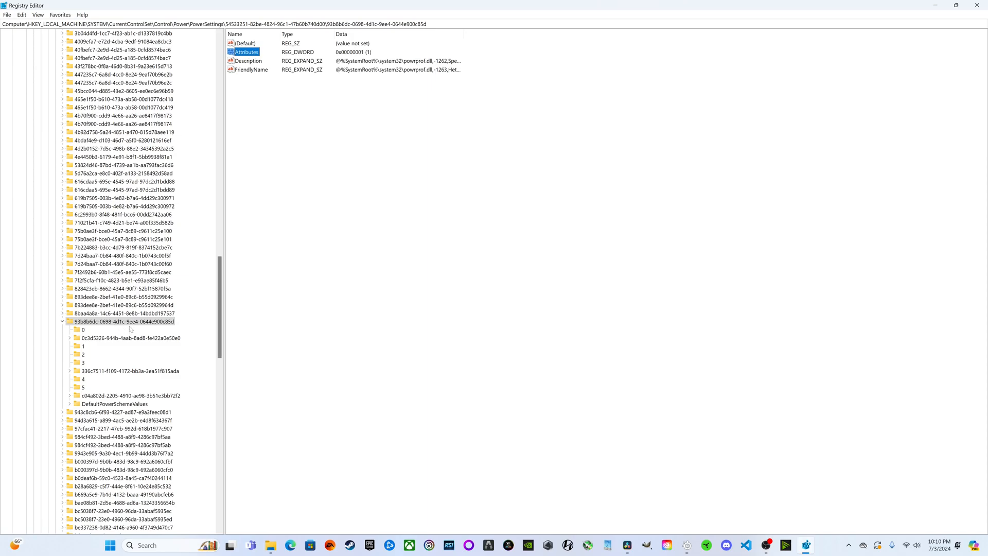
pyautogui.moveTo(136, 329)
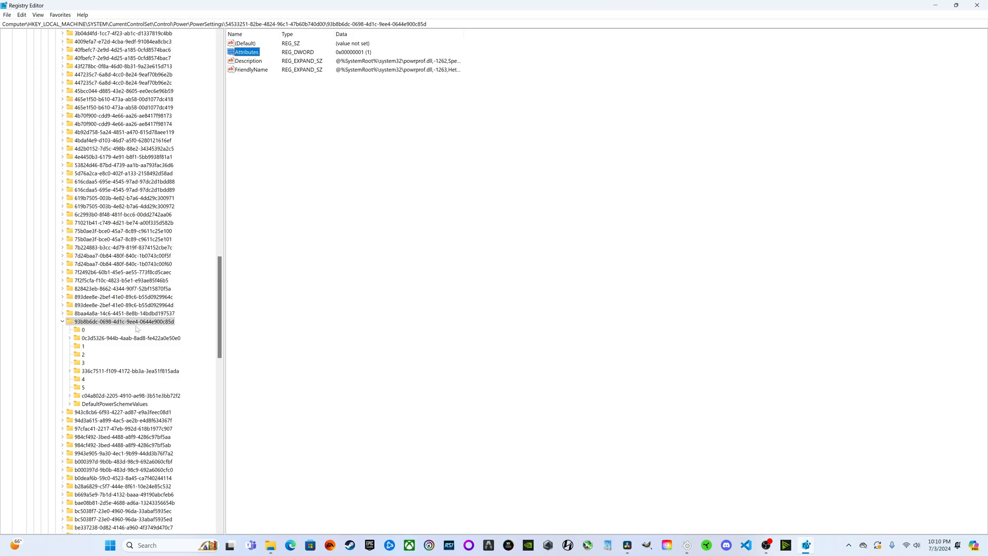
pyautogui.moveTo(150, 328)
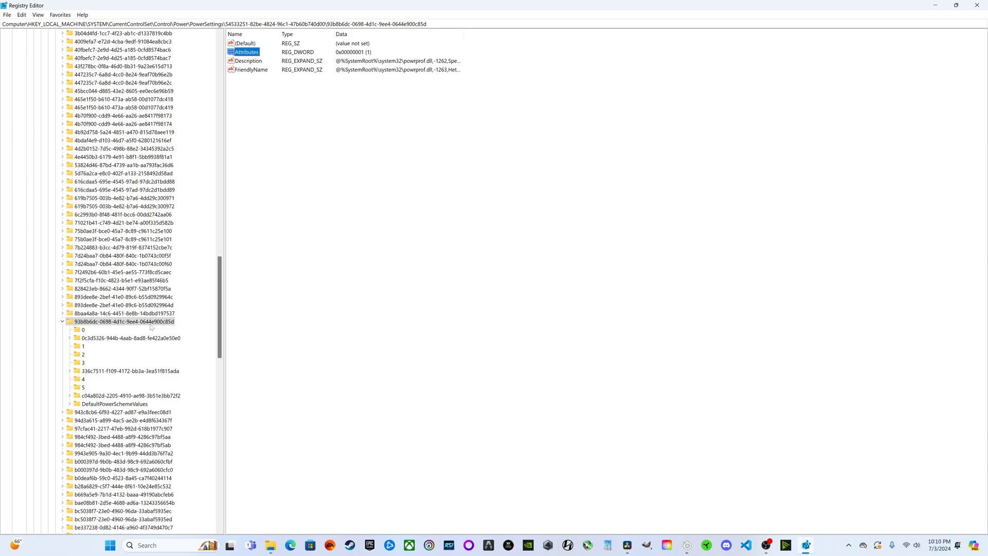
pyautogui.moveTo(164, 327)
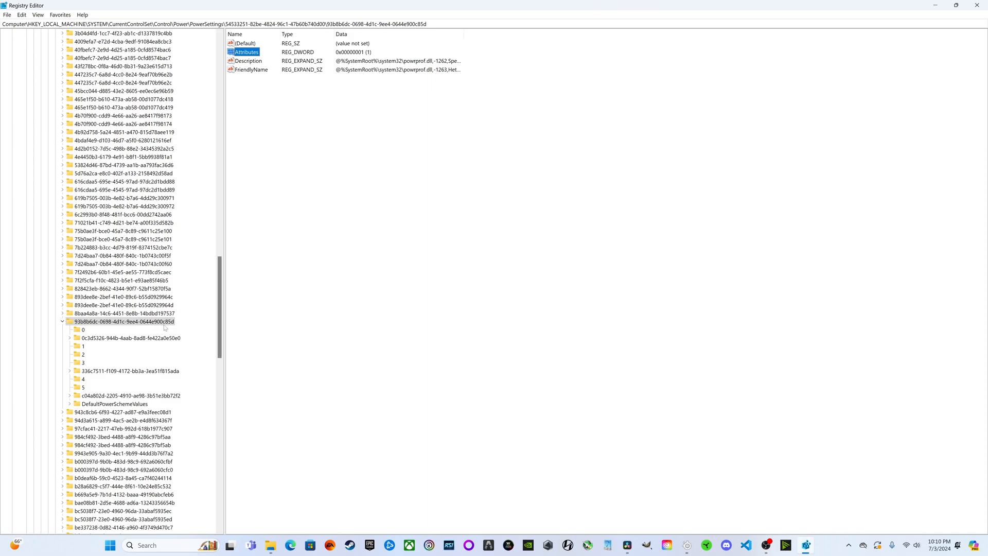
pyautogui.moveTo(175, 326)
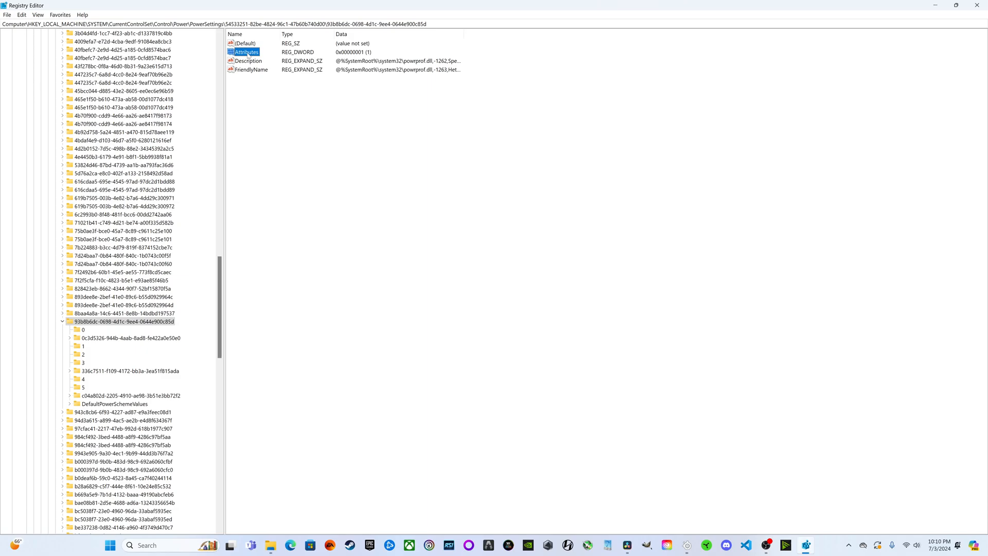
# Set the 93b8b6dc key's Attributes value to 0 and close Registry Editor
pyautogui.doubleClick(246, 52)
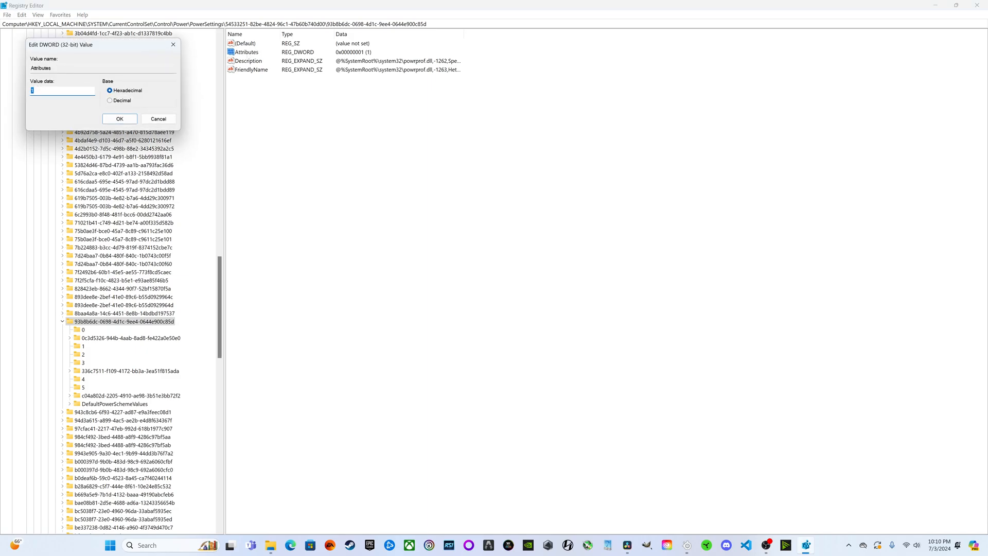
pyautogui.click(119, 119)
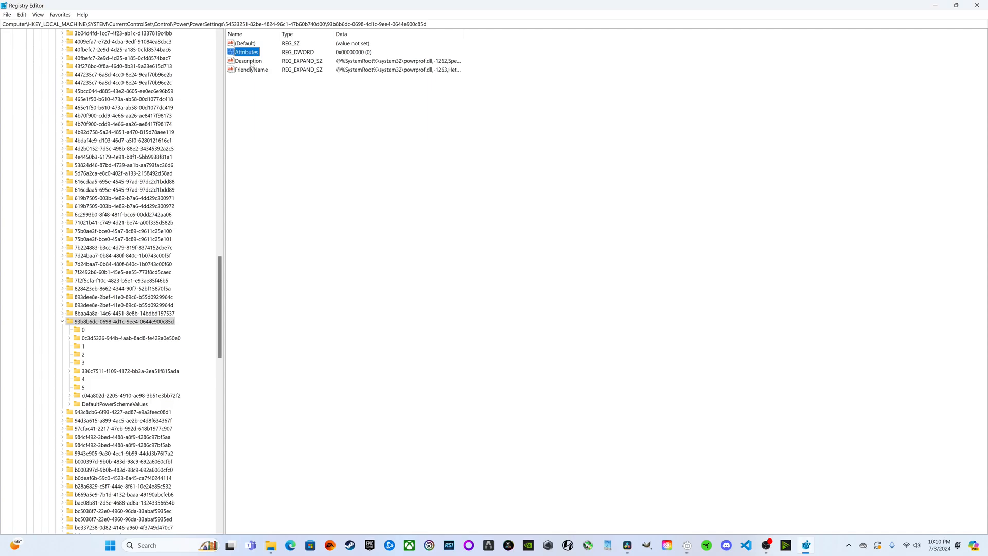
pyautogui.doubleClick(247, 61)
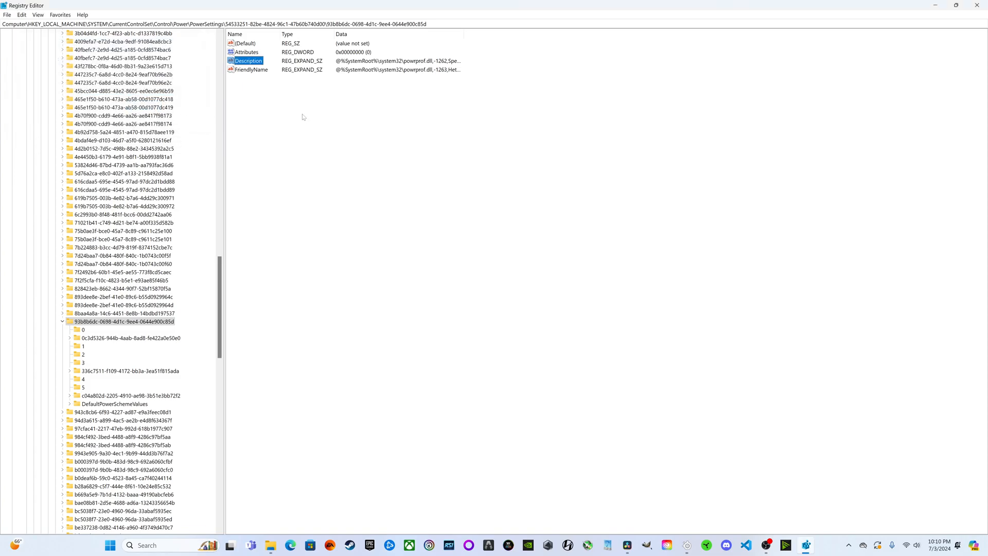
pyautogui.moveTo(309, 232)
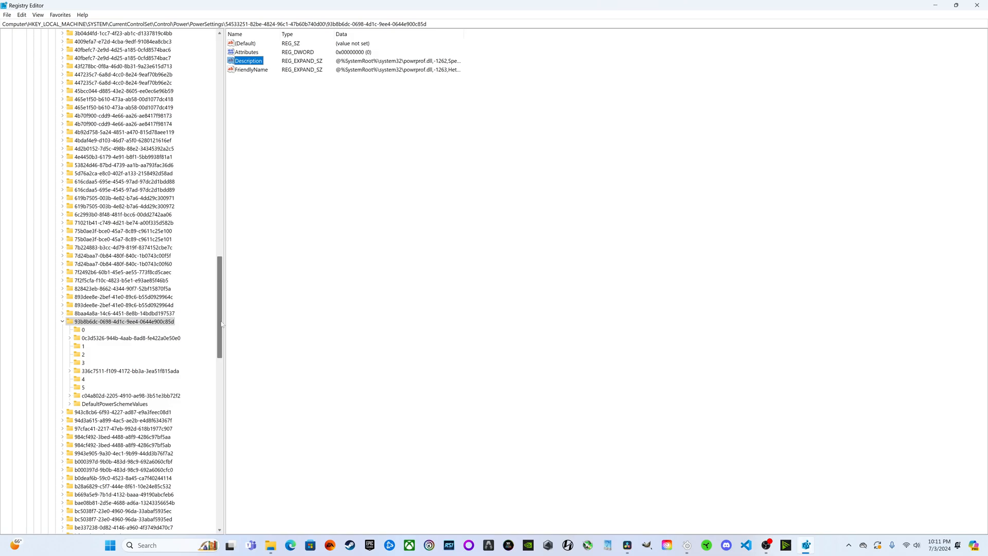
pyautogui.moveTo(238, 308)
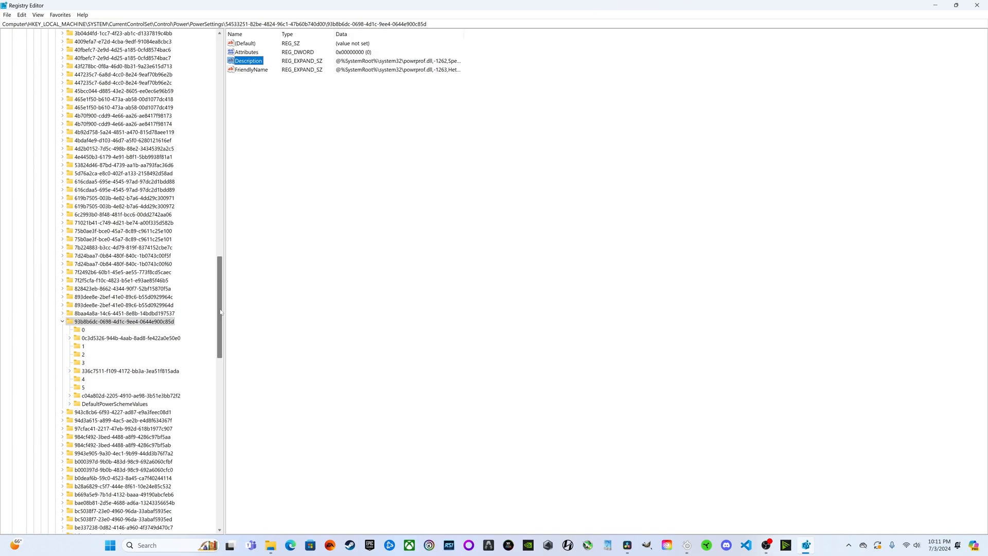
pyautogui.moveTo(295, 300)
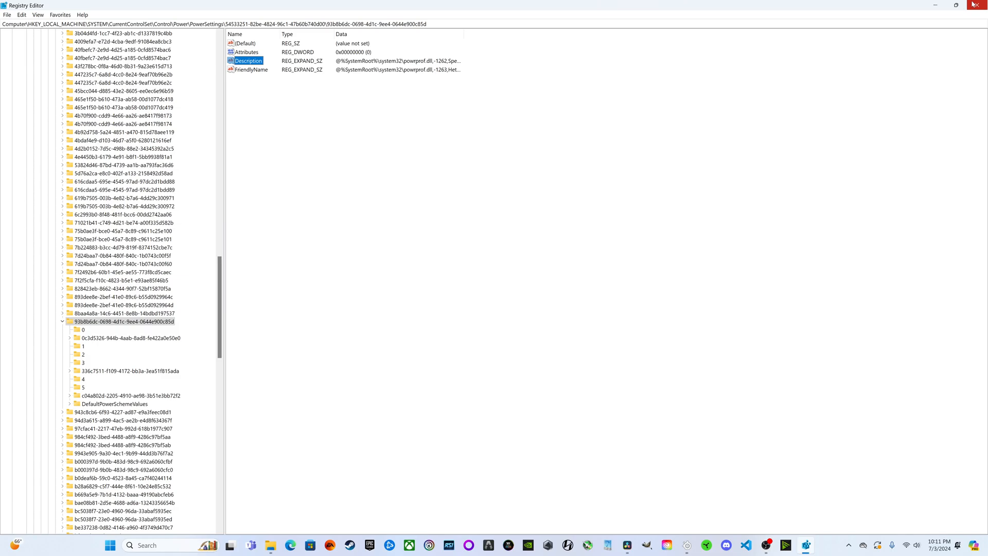
pyautogui.moveTo(979, 5)
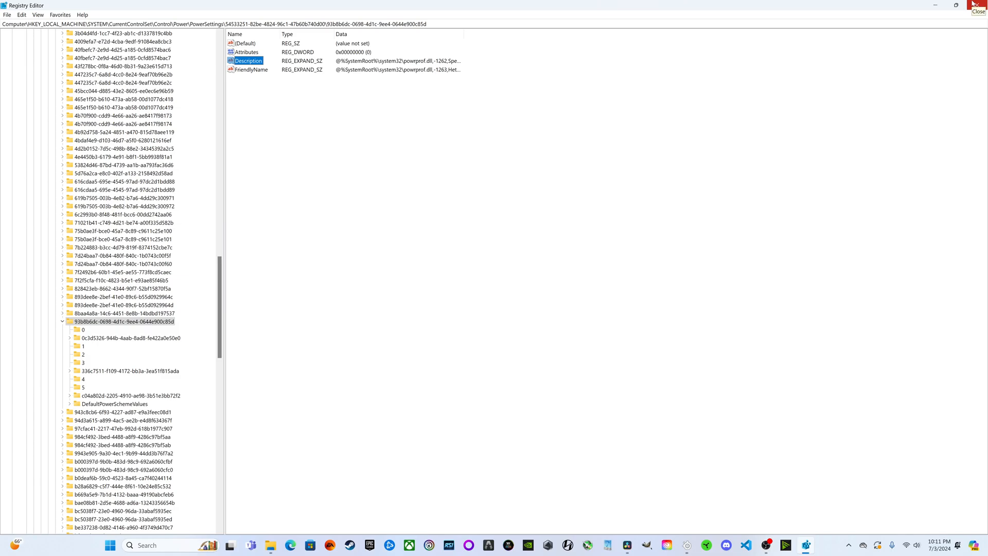
pyautogui.click(979, 5)
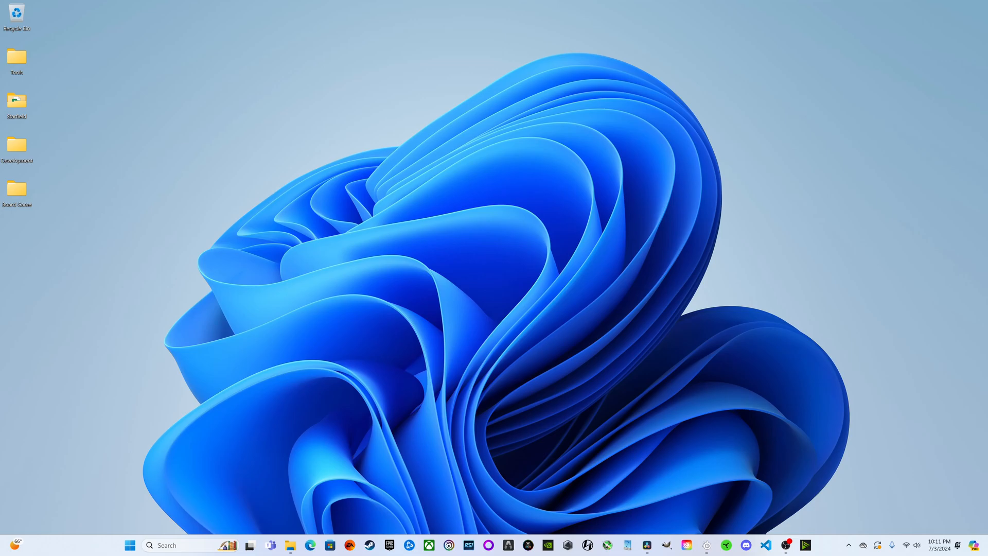
# Search Start for Control Panel, then search 'power' to open Power Options
pyautogui.write('Control Panel')
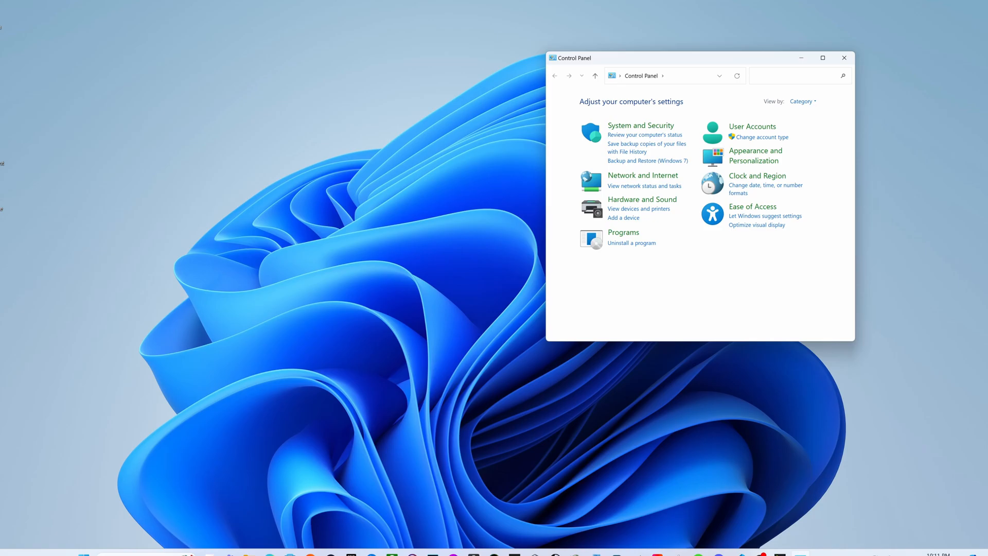
pyautogui.write('power')
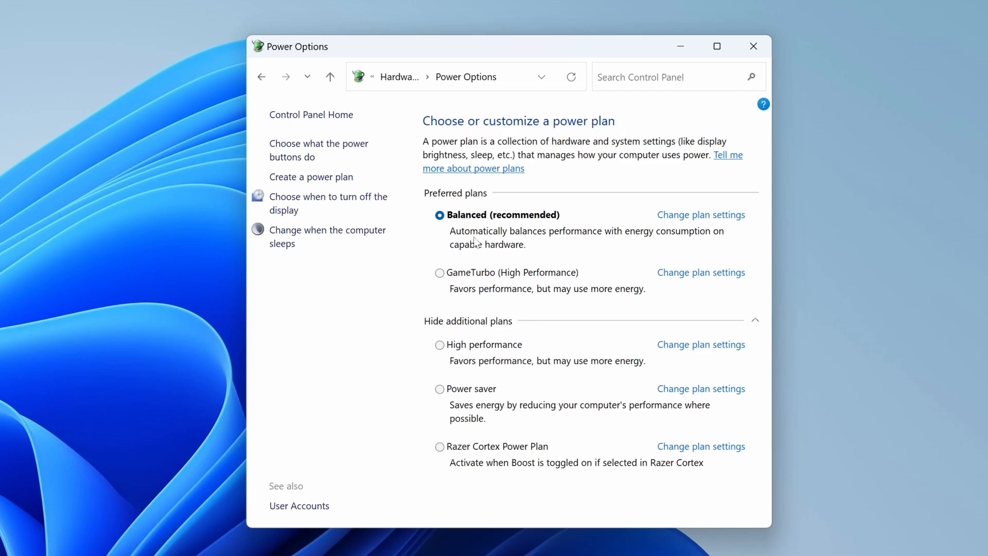
pyautogui.moveTo(469, 222)
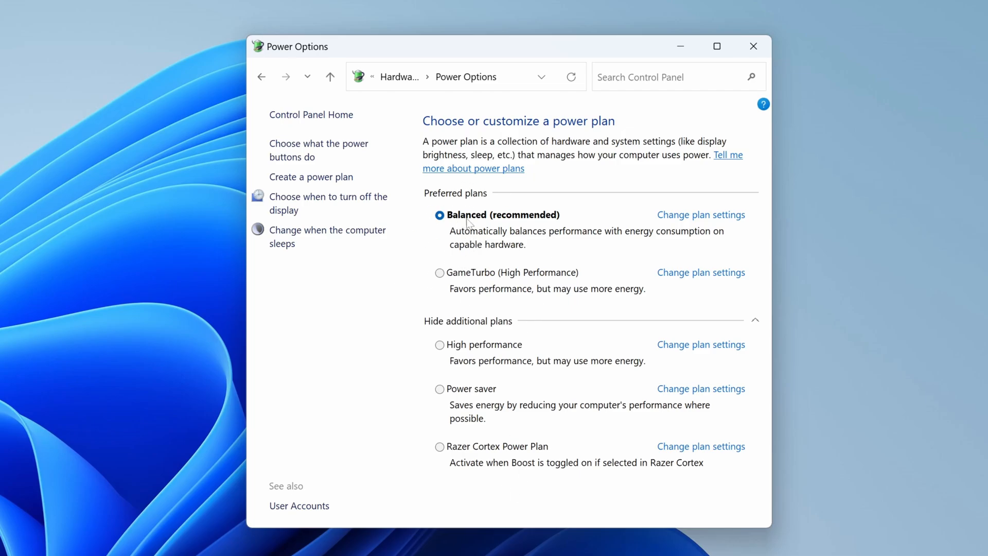
pyautogui.moveTo(465, 285)
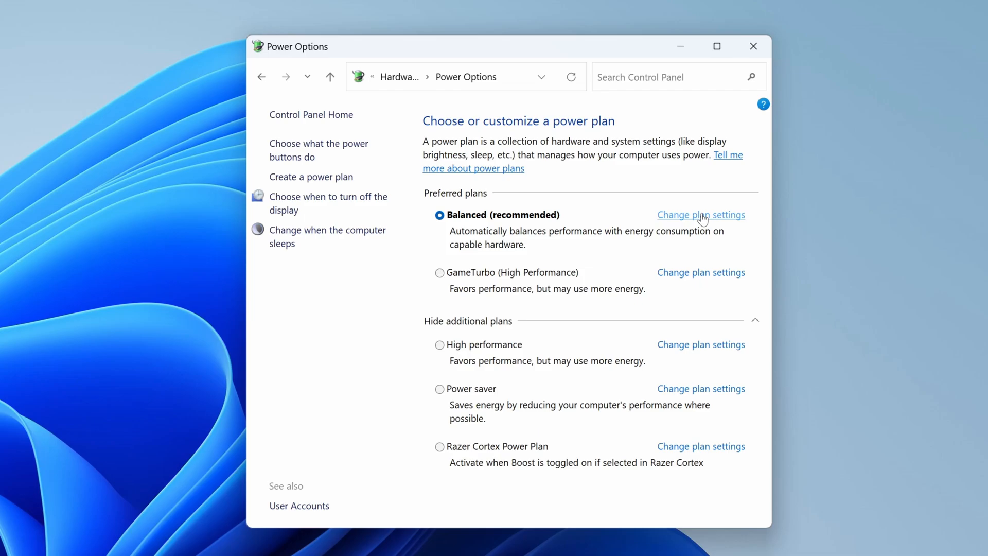
# Set Balanced plan's heterogeneous thread scheduling policy to Prefer performant processors
pyautogui.click(700, 214)
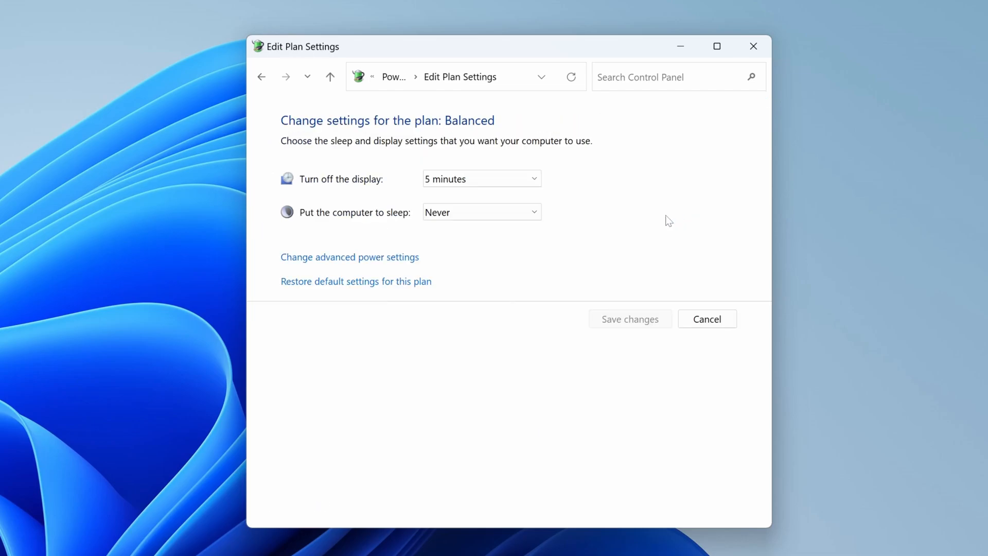
pyautogui.click(349, 256)
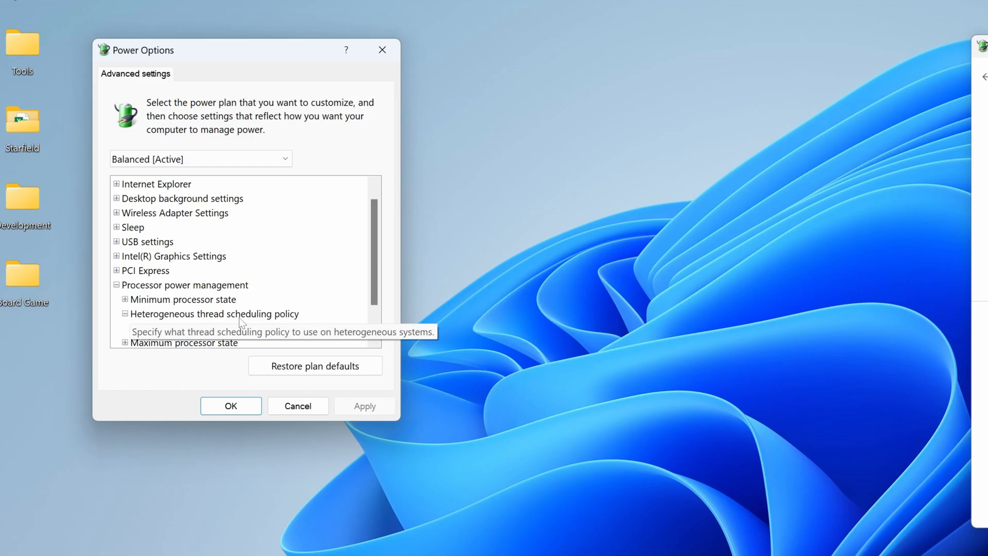
pyautogui.click(125, 314)
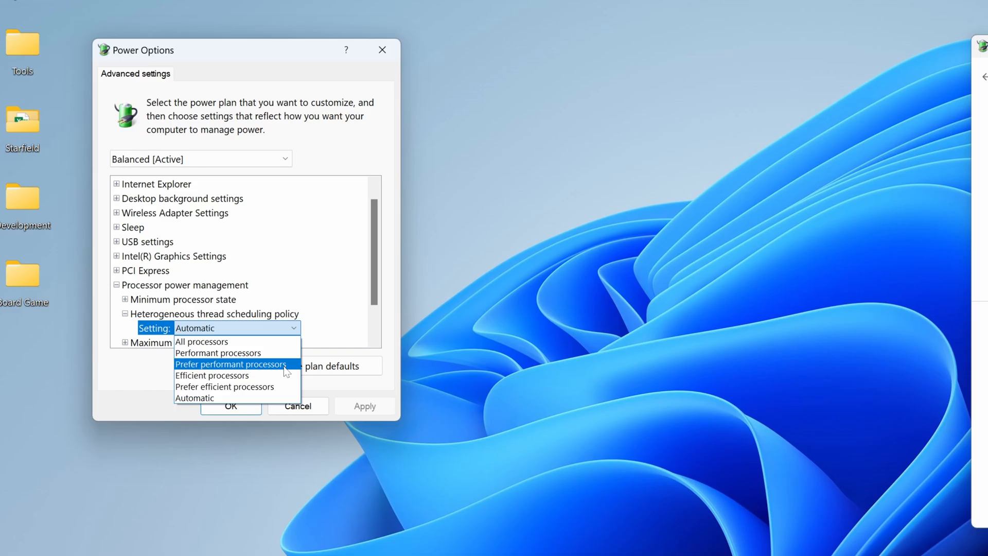
pyautogui.click(231, 364)
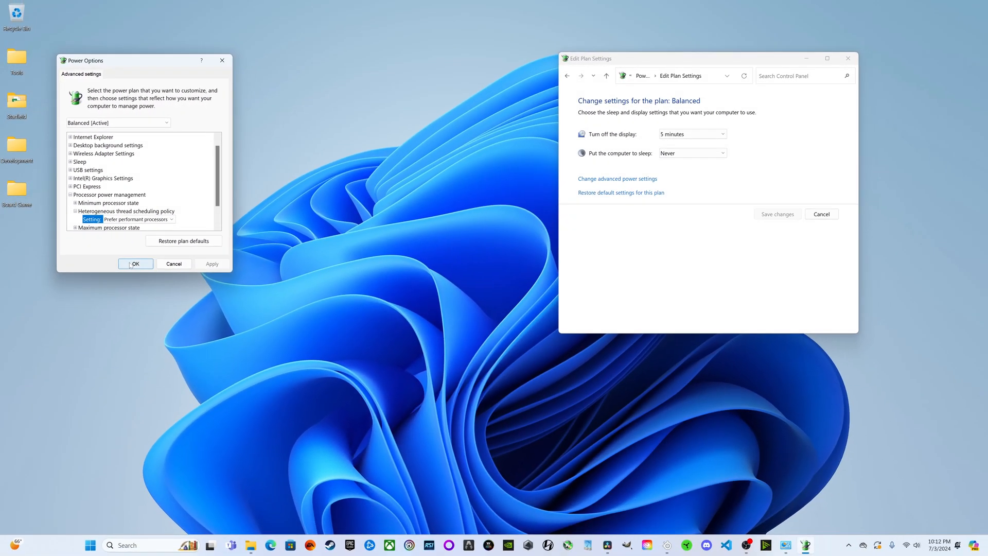
pyautogui.click(136, 264)
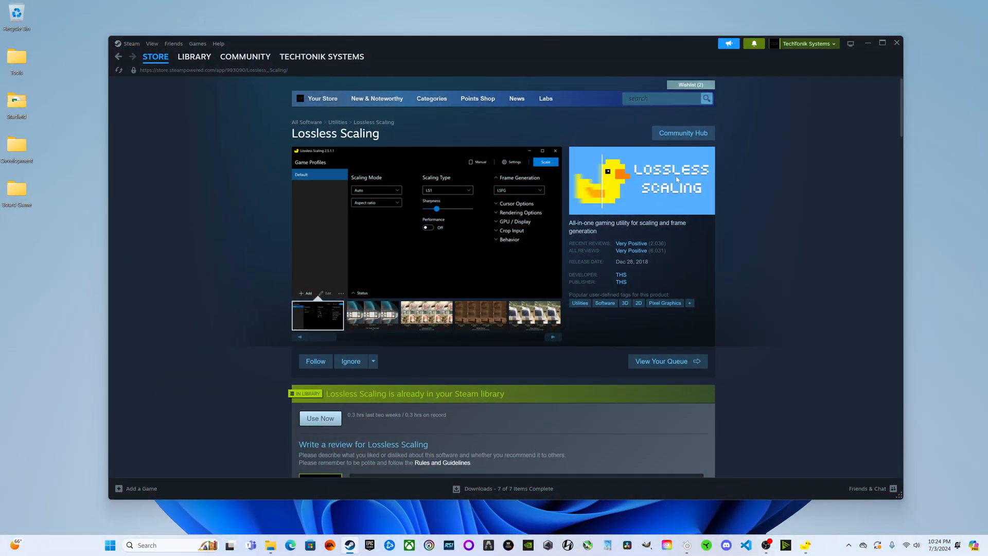
pyautogui.scroll(-3)
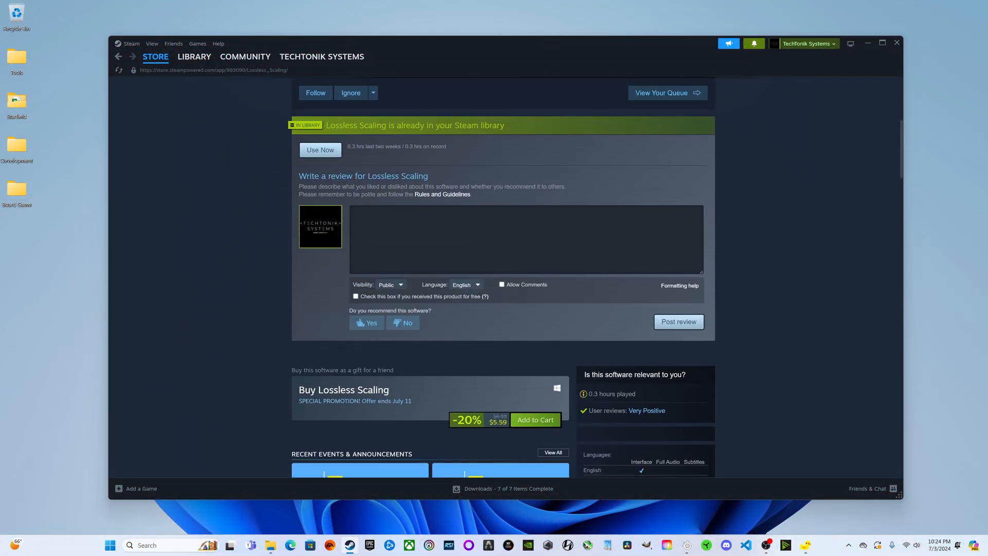
pyautogui.scroll(-3)
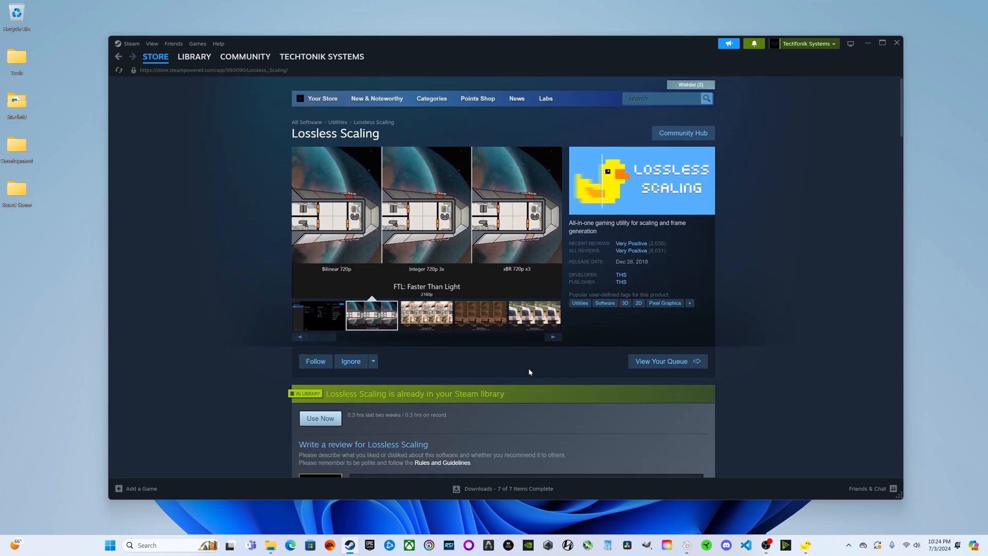
pyautogui.moveTo(271, 146)
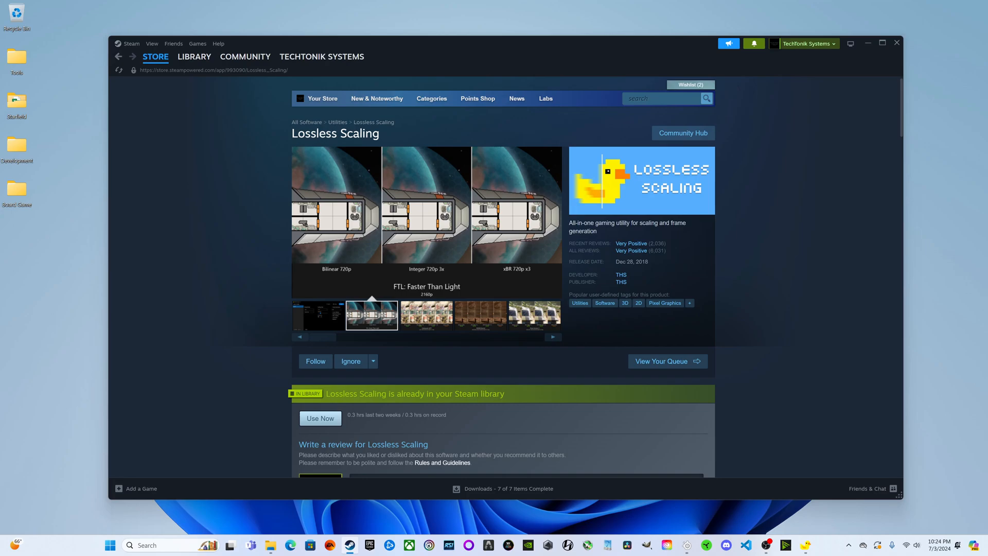
pyautogui.moveTo(267, 326)
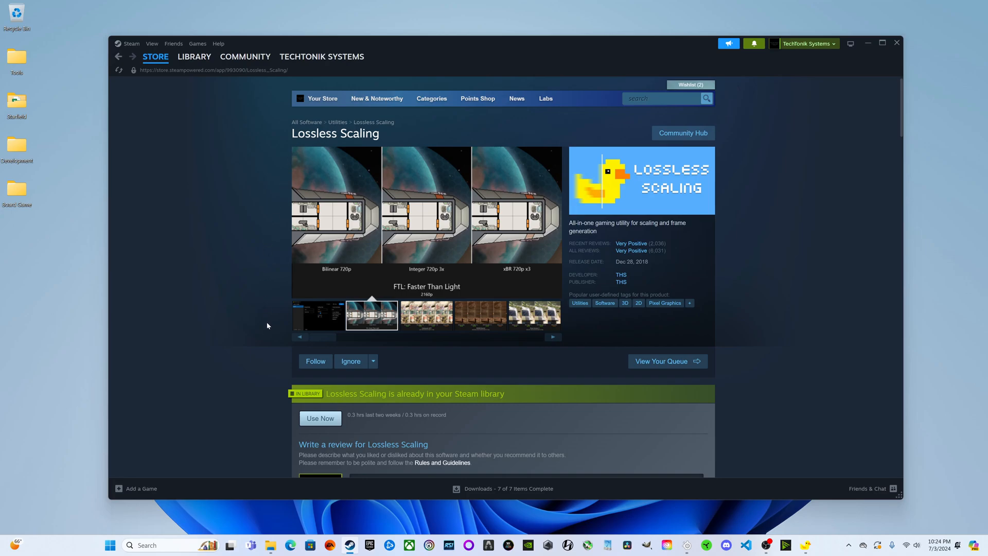
pyautogui.scroll(-3)
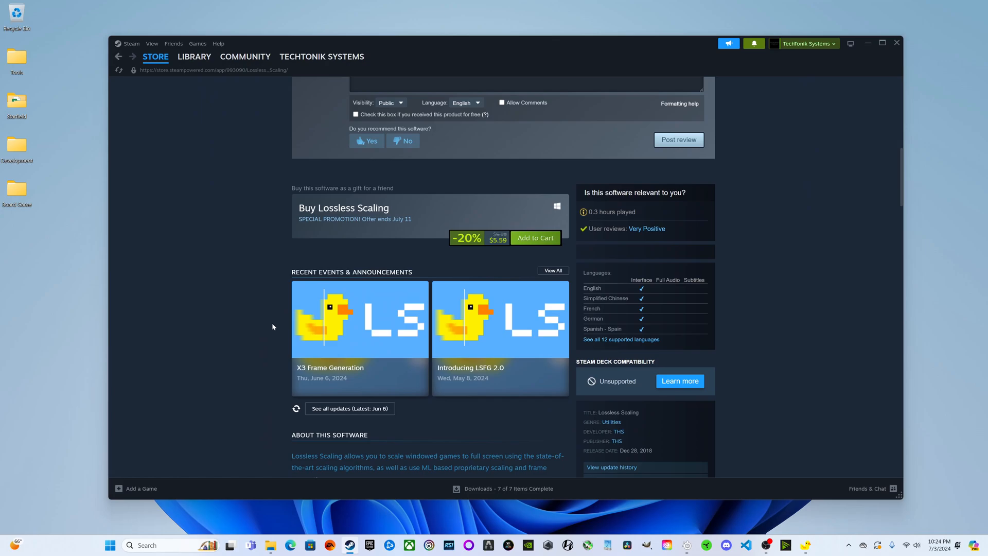
pyautogui.scroll(-3)
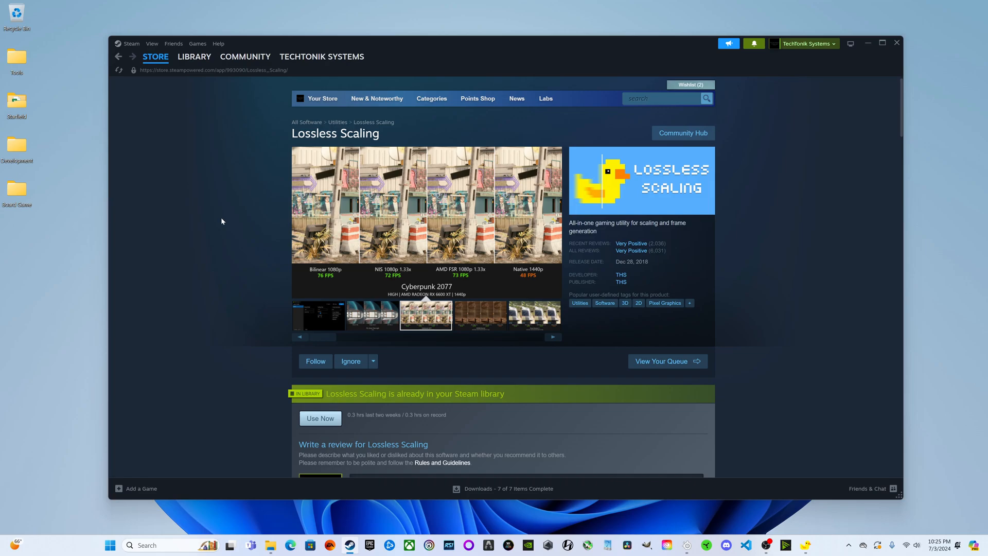
pyautogui.moveTo(223, 209)
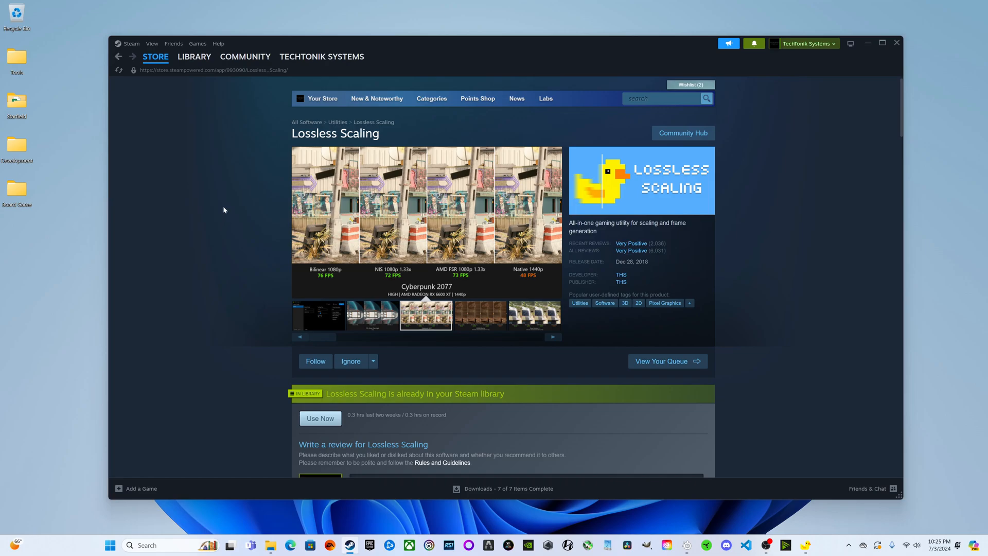
pyautogui.click(479, 315)
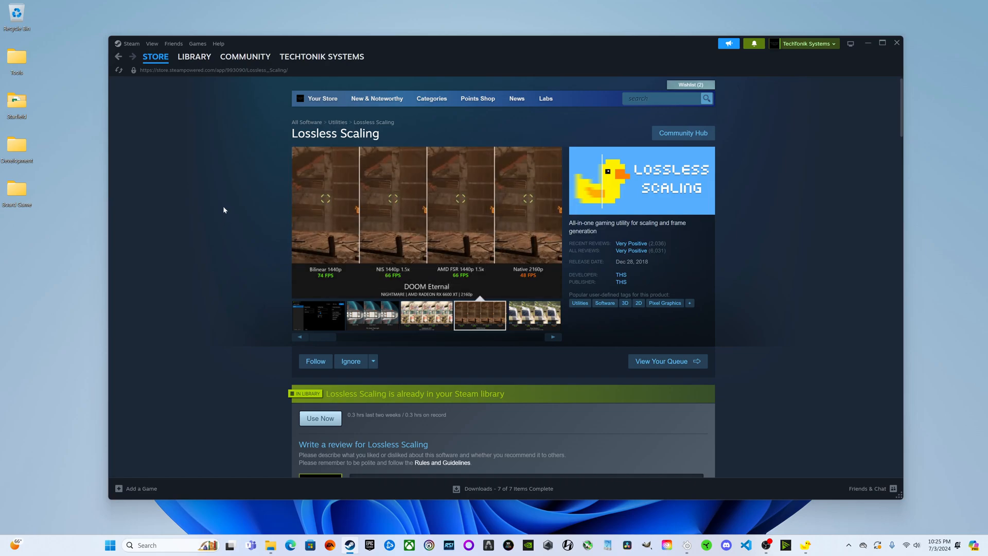
pyautogui.click(533, 315)
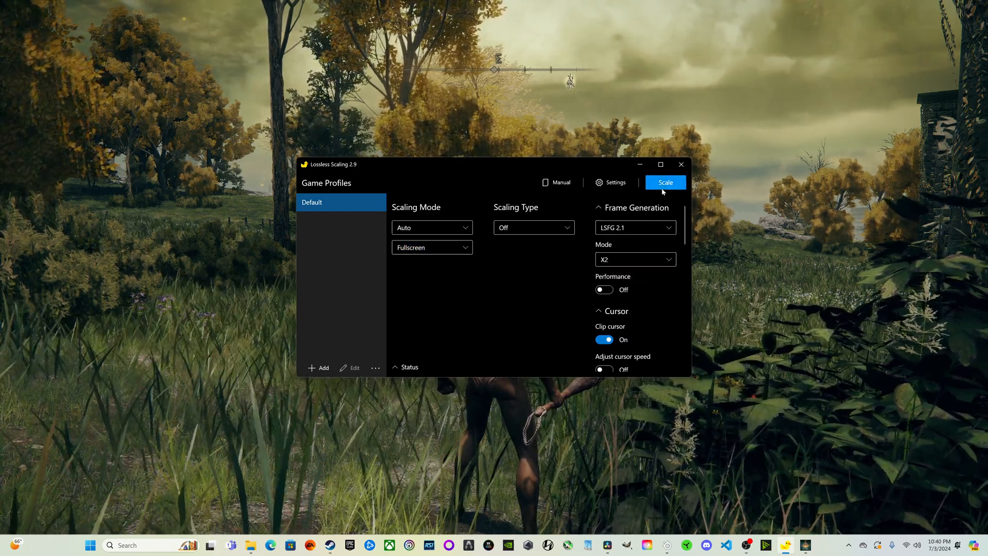
# Start scaling Elden Ring with LSFG 2.1 frame generation in X2 mode
pyautogui.click(664, 182)
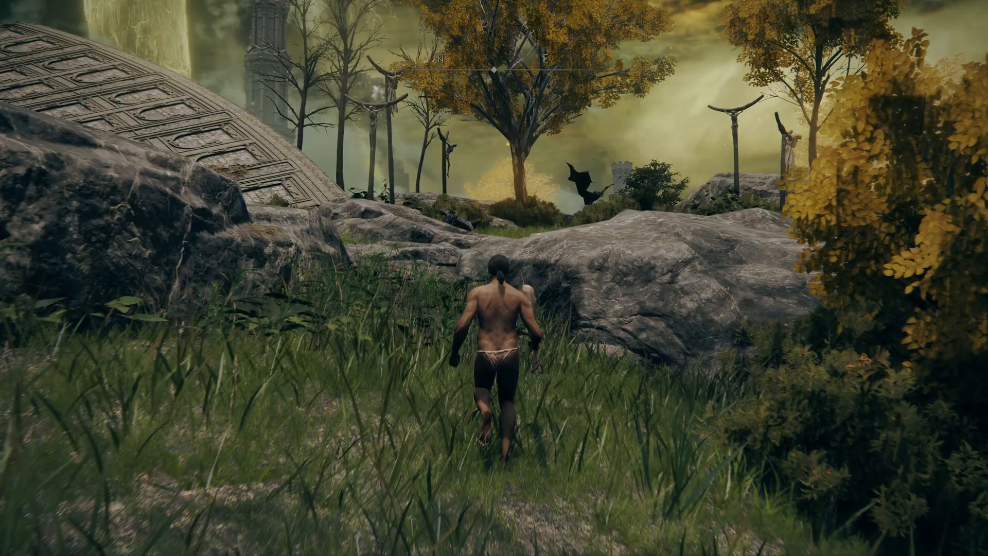
# Move the character forward across the field onto the rocks
pyautogui.press('w')
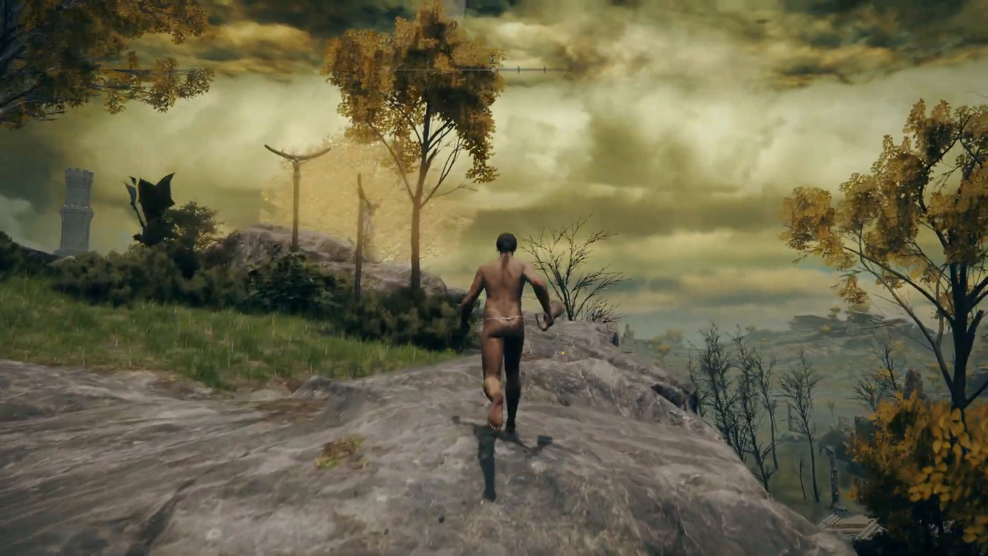